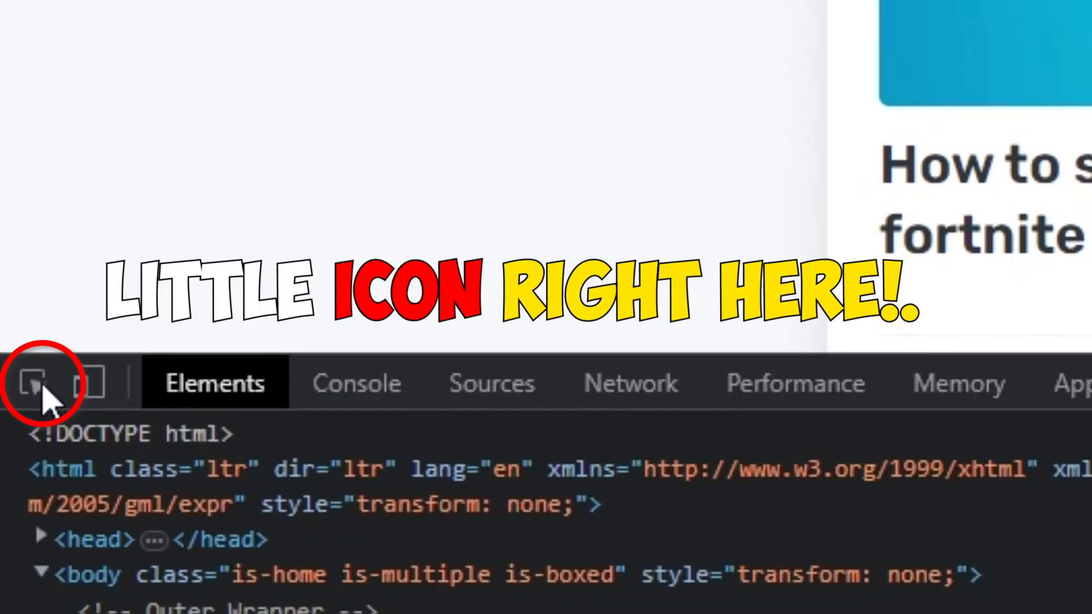
Pick the blog header with the DevTools element inspector to reveal its #04121f background rule.
left_click(32, 382)
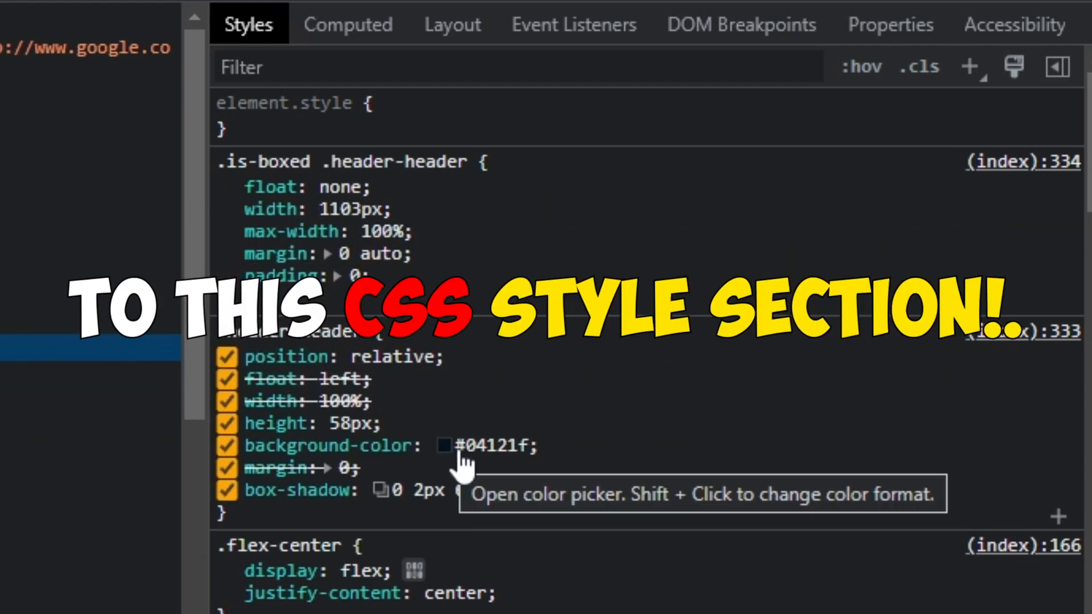
Change the header background colour to #9f9f9f in the colour picker and copy the hex value.
left_click(444, 445)
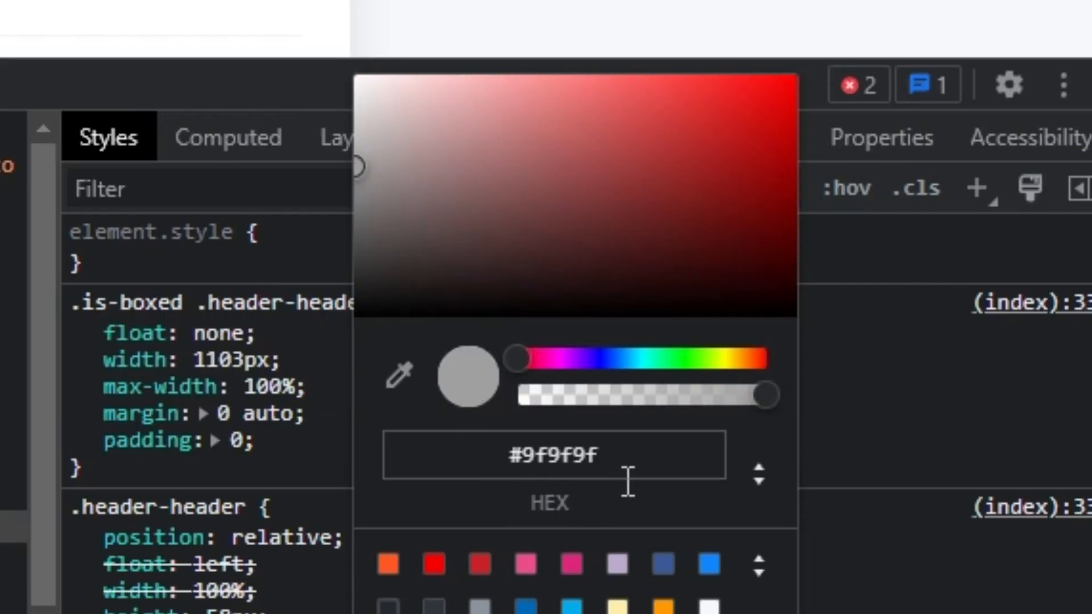
right_click(549, 455)
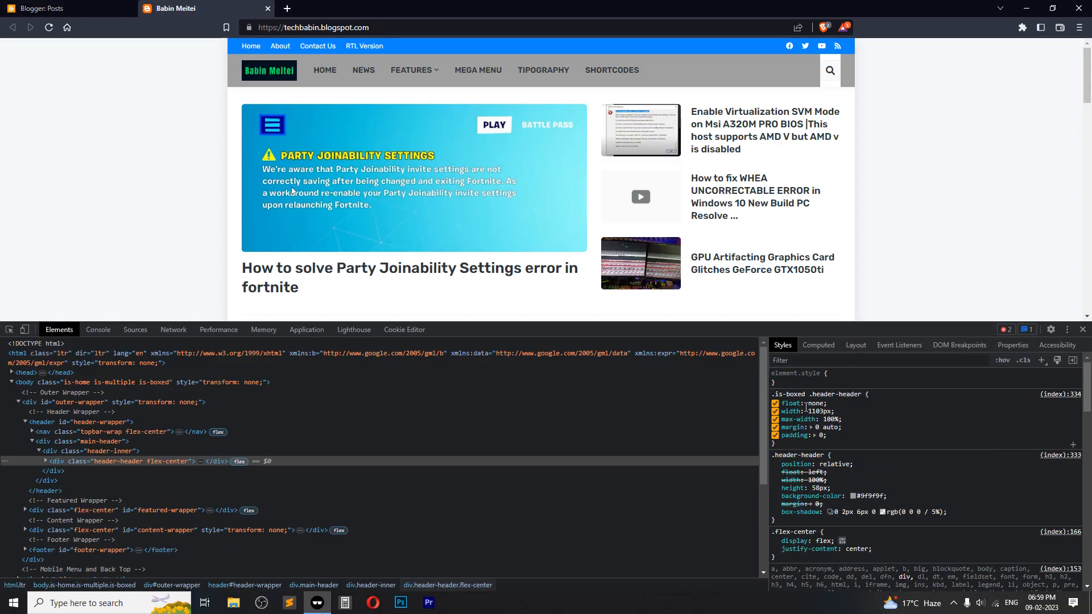
Open Edit HTML for the blog's theme from Blogger's Theme page.
left_click(41, 7)
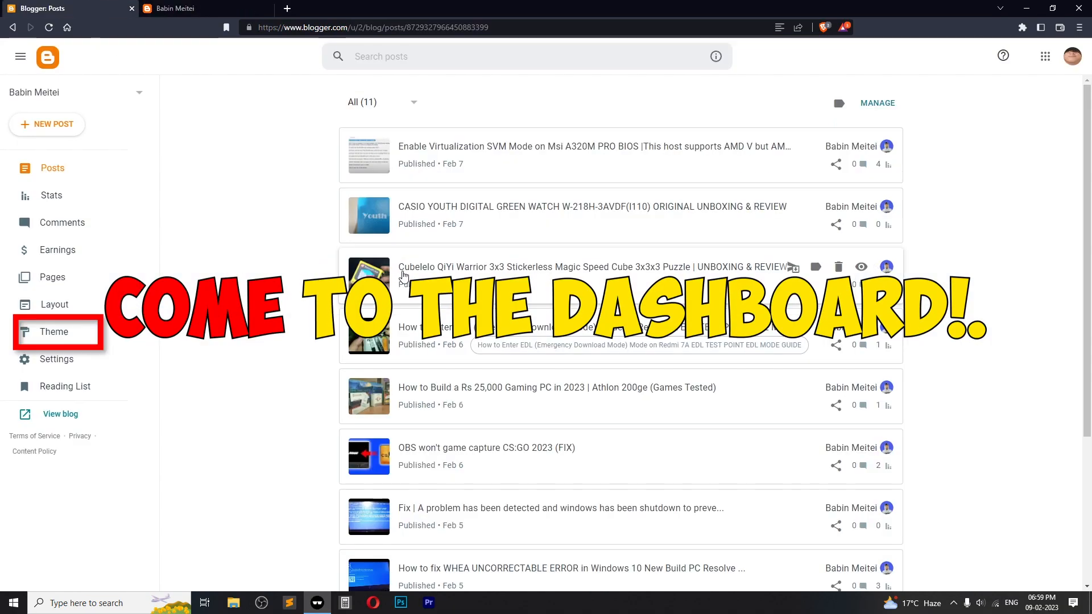
left_click(54, 332)
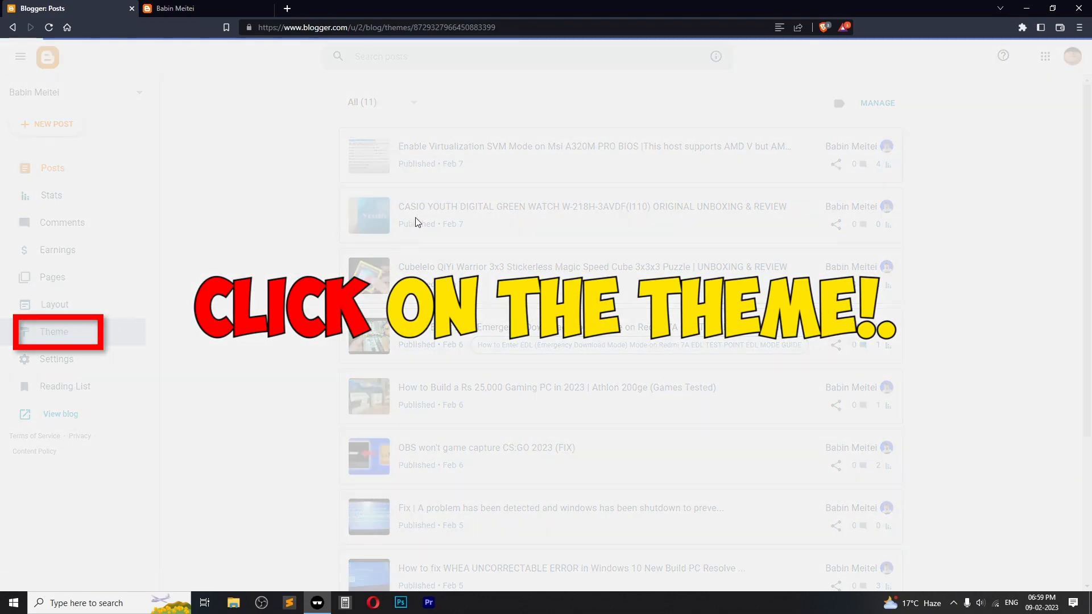
left_click(53, 332)
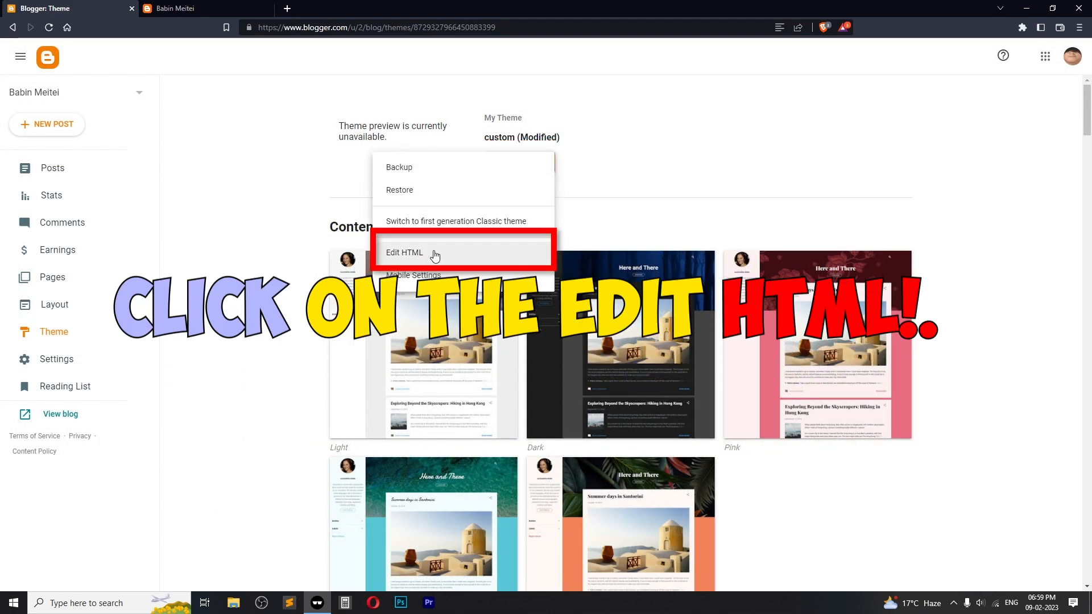
left_click(403, 252)
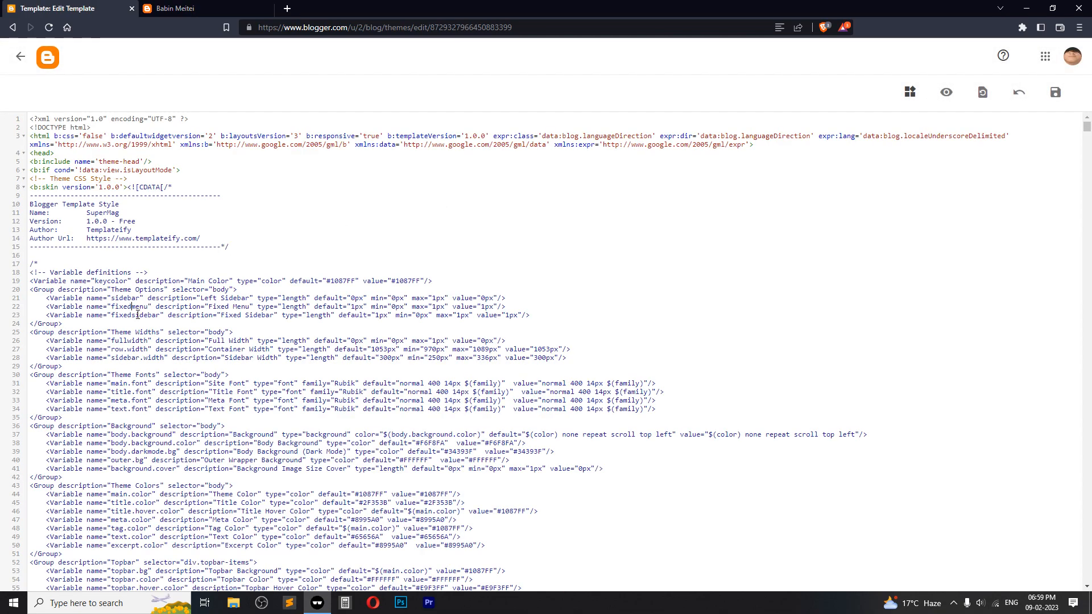
Search the theme code for '.header'.
key("ctrl+f")
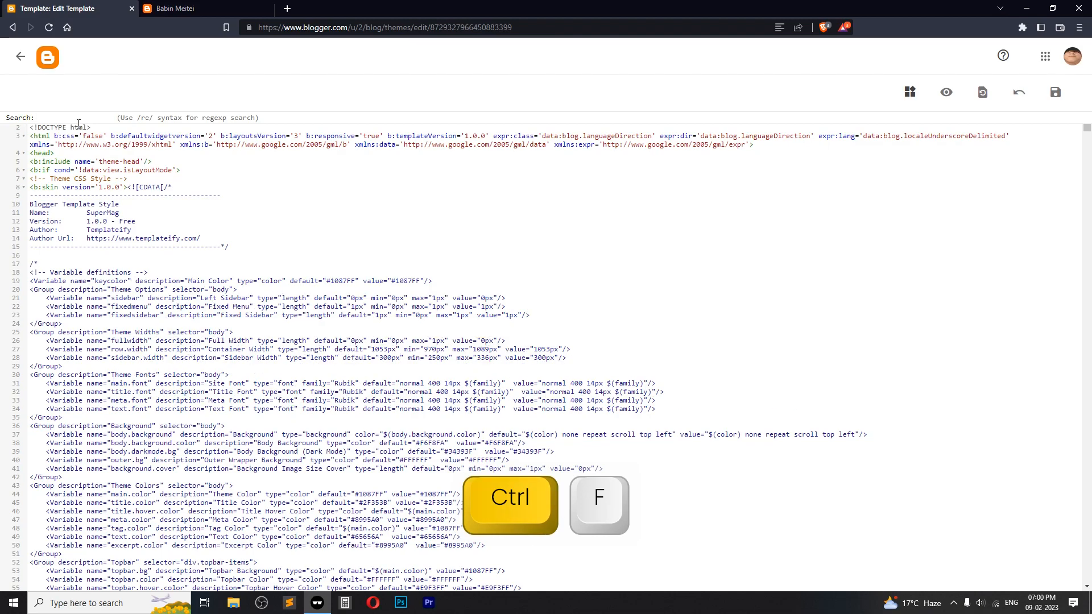
type(".")
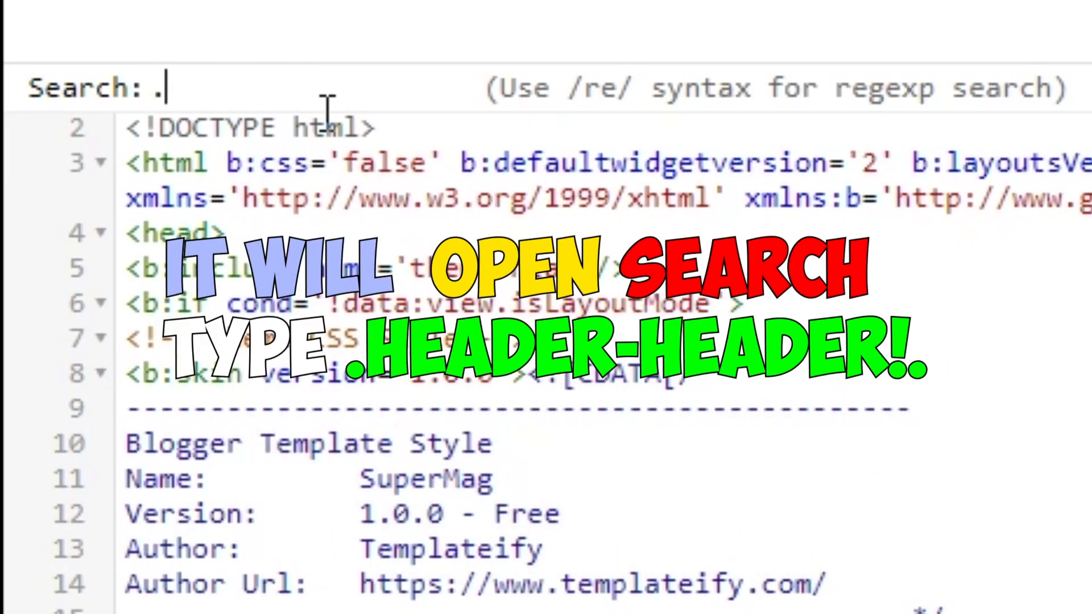
type("header")
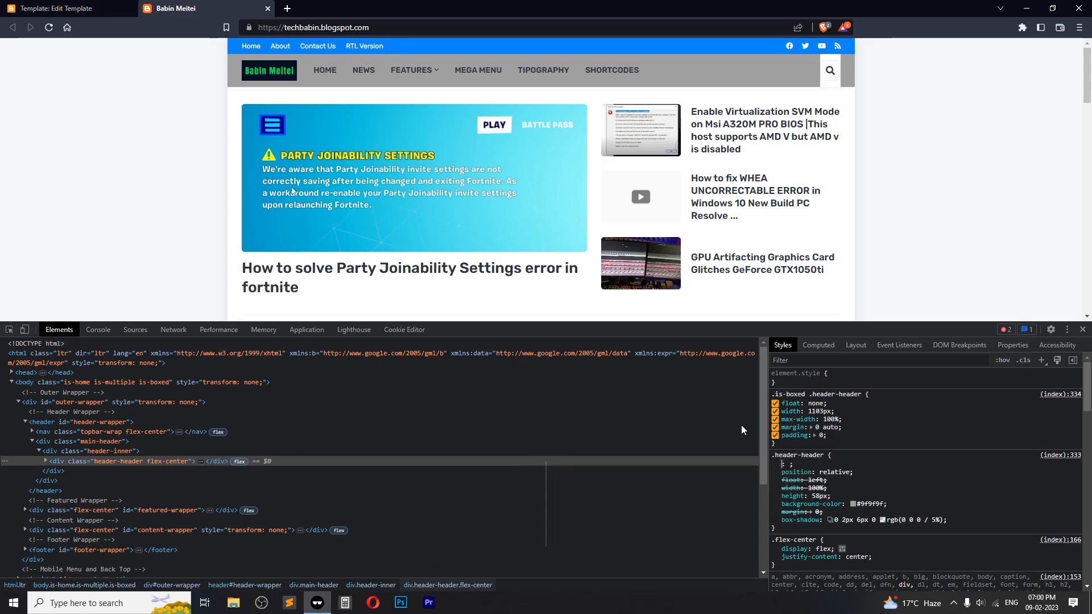
mouse_move(69, 46)
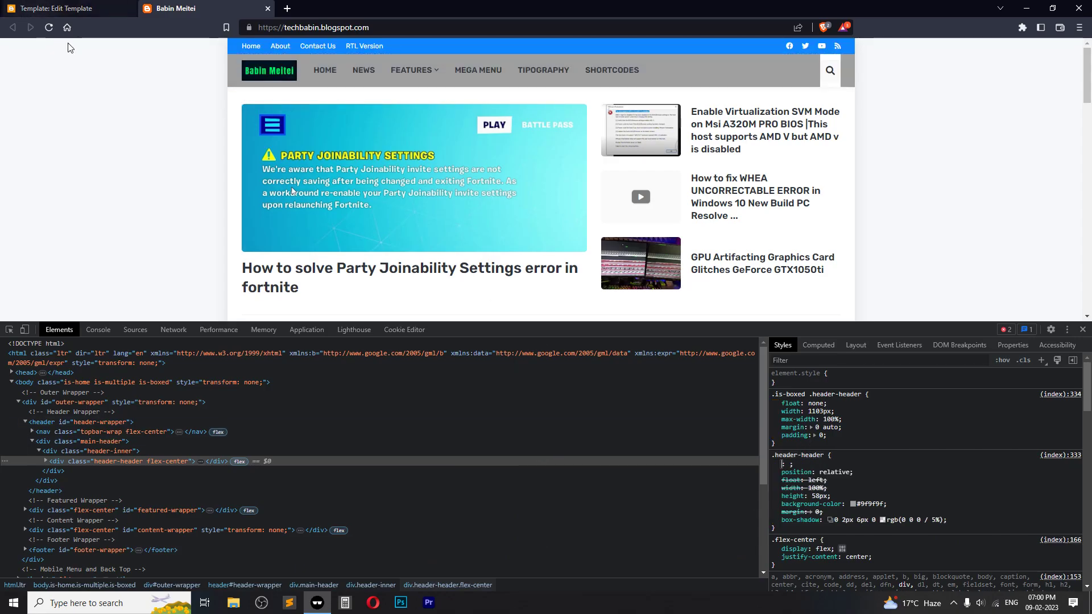
Reopen the header background colour chooser and select the #9f9f9f hex value.
left_click(56, 9)
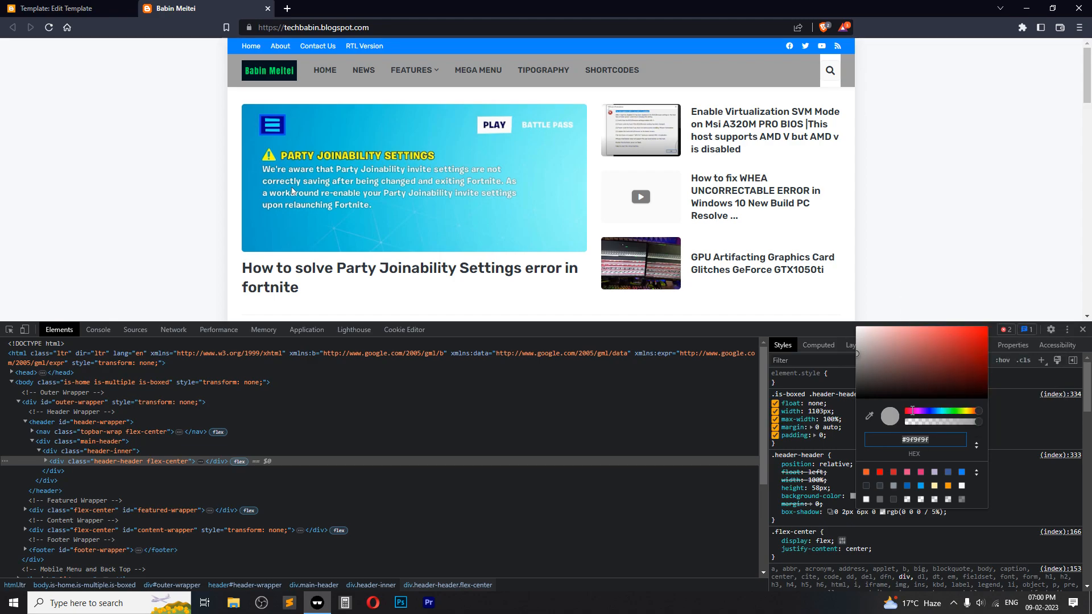
left_click(56, 9)
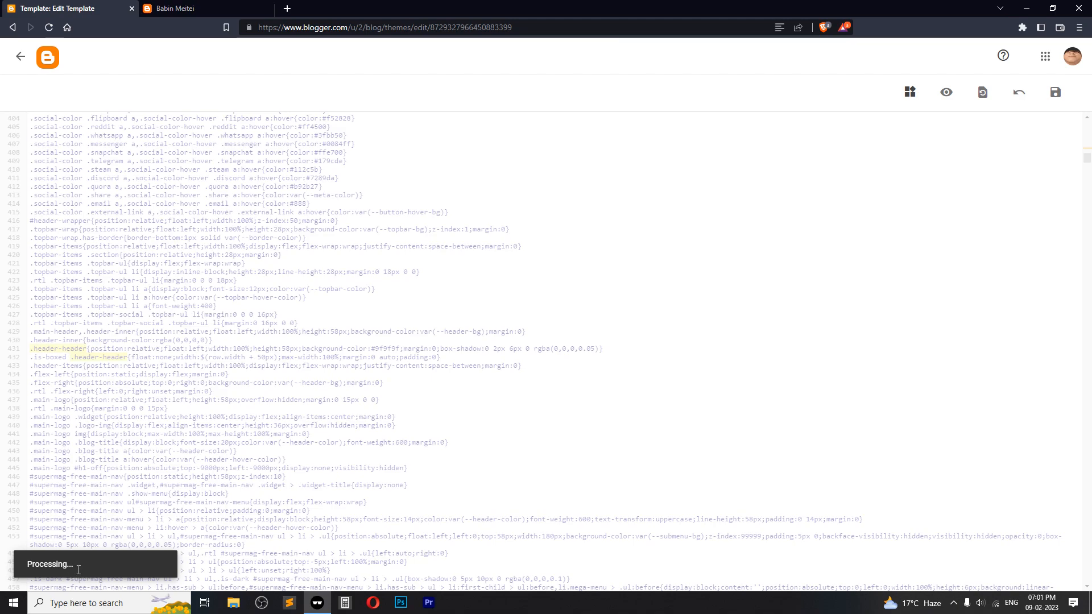
Save the theme with the #9f9f9f header colour and reload the blog to see it.
left_click(1054, 92)
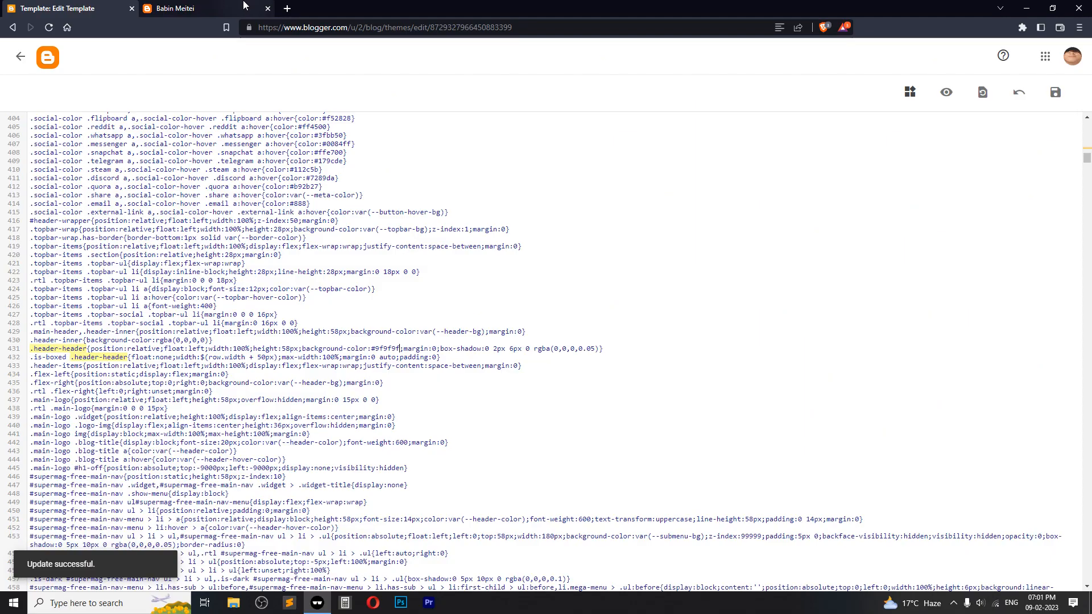
left_click(172, 9)
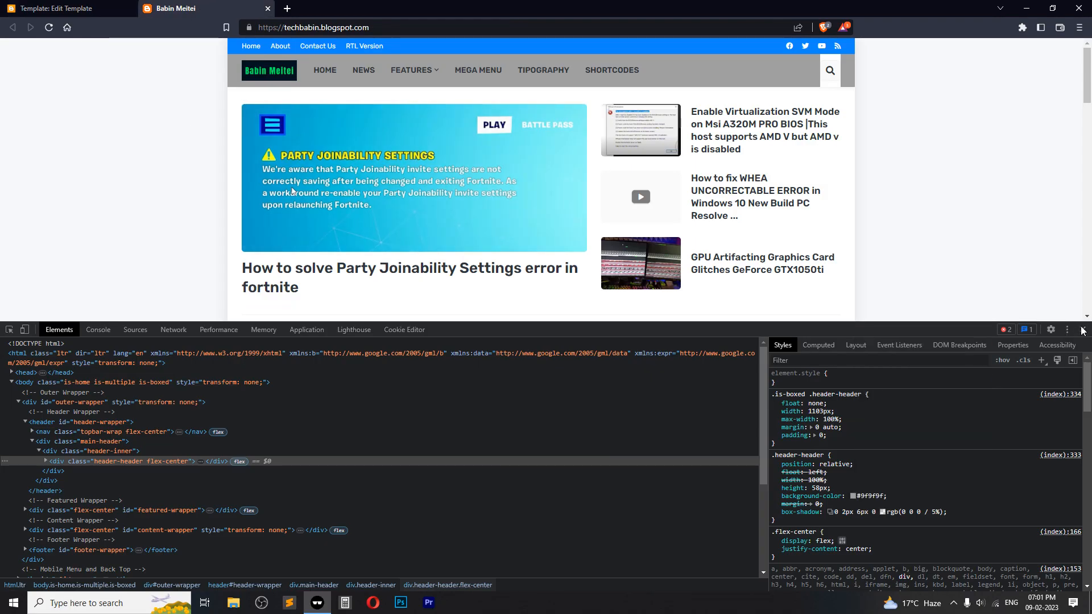
left_click(1082, 329)
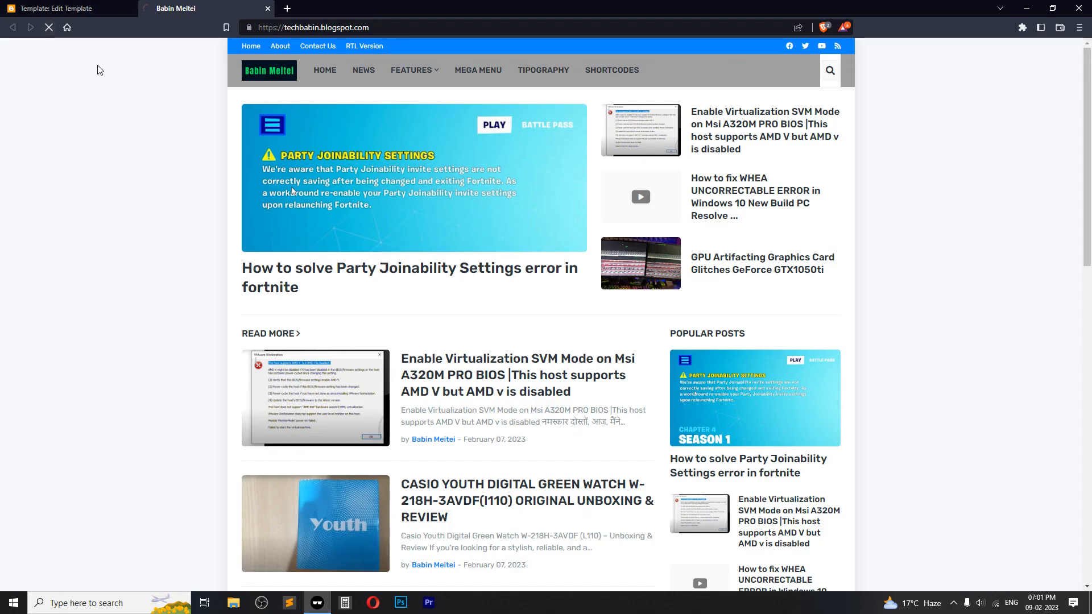